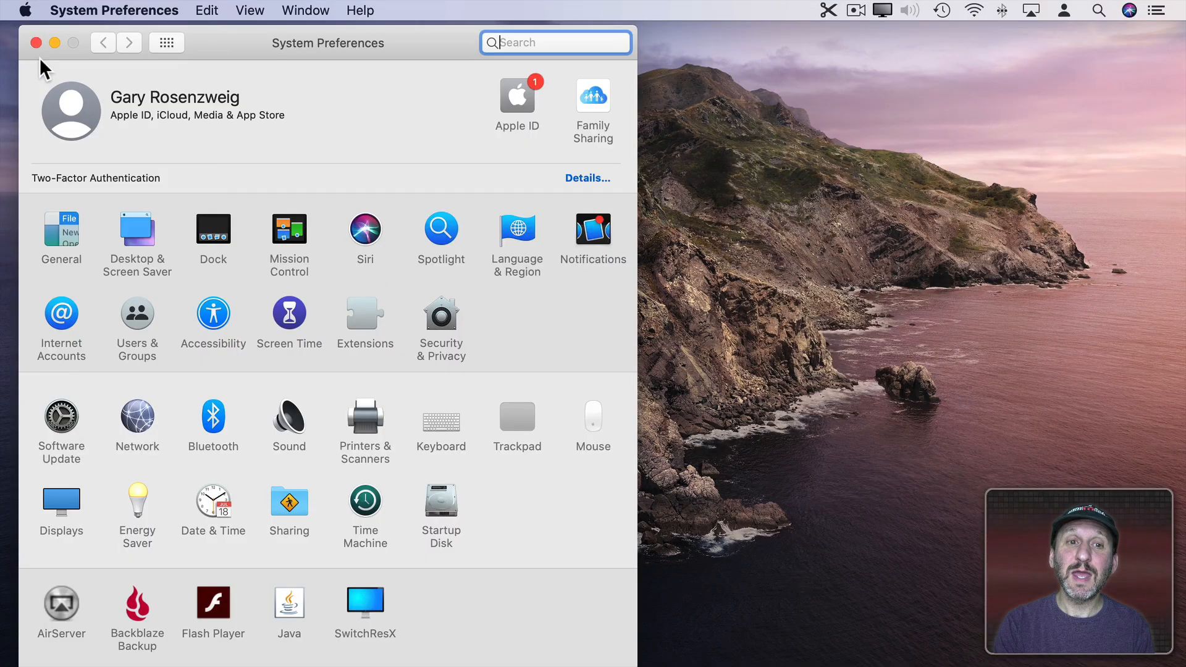
# - Show the Launchpad & Dock list in the Keyboard pane's Shortcuts tab
pyautogui.click(441, 416)
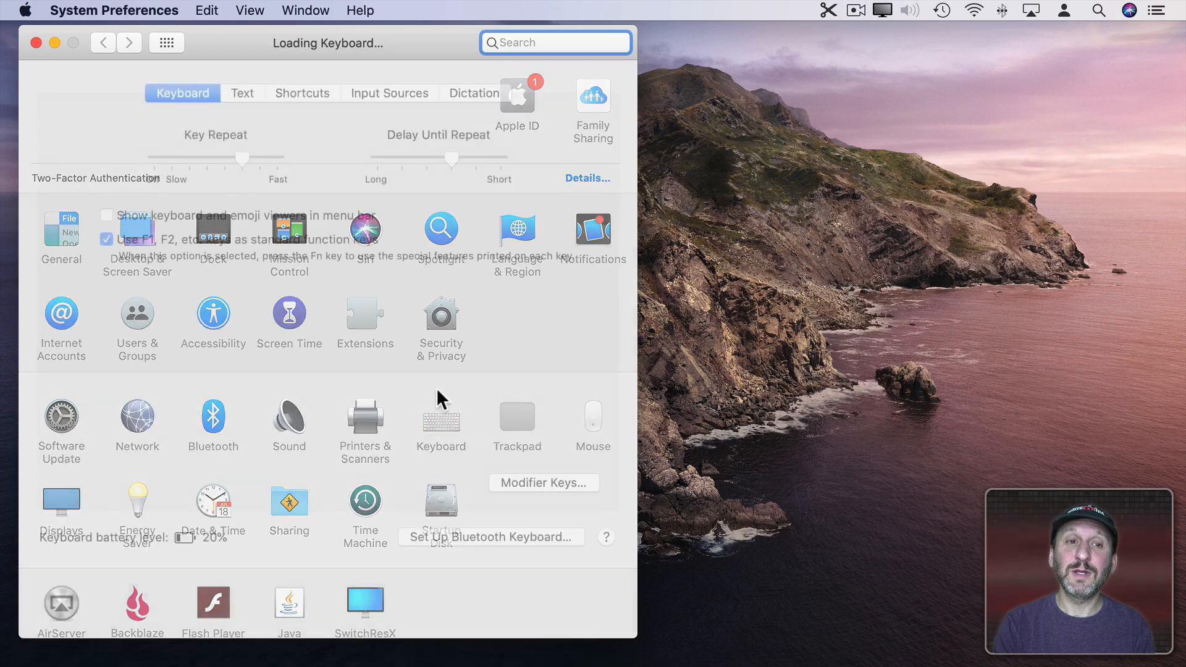
pyautogui.click(302, 92)
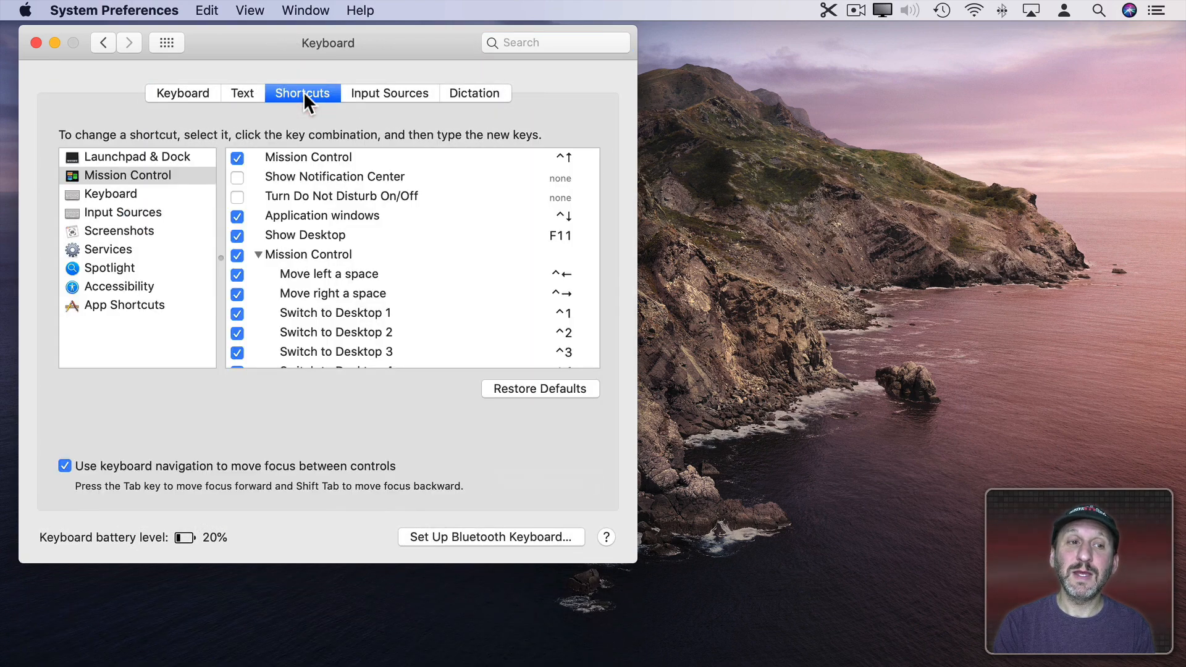
pyautogui.click(131, 156)
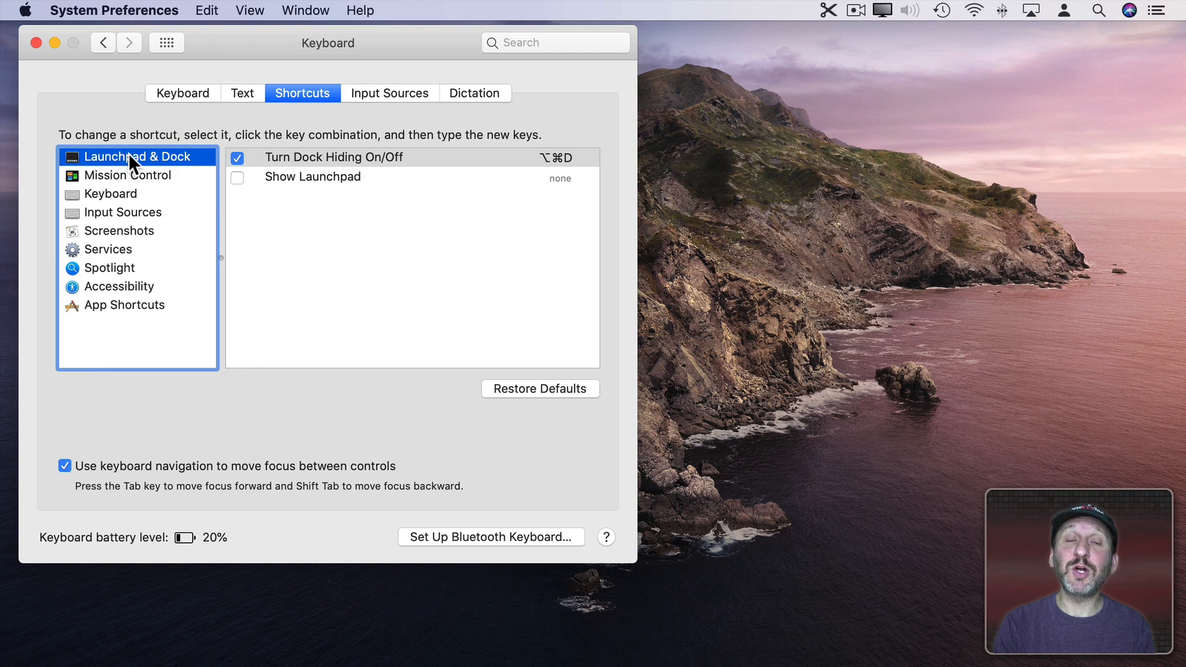
pyautogui.moveTo(327, 195)
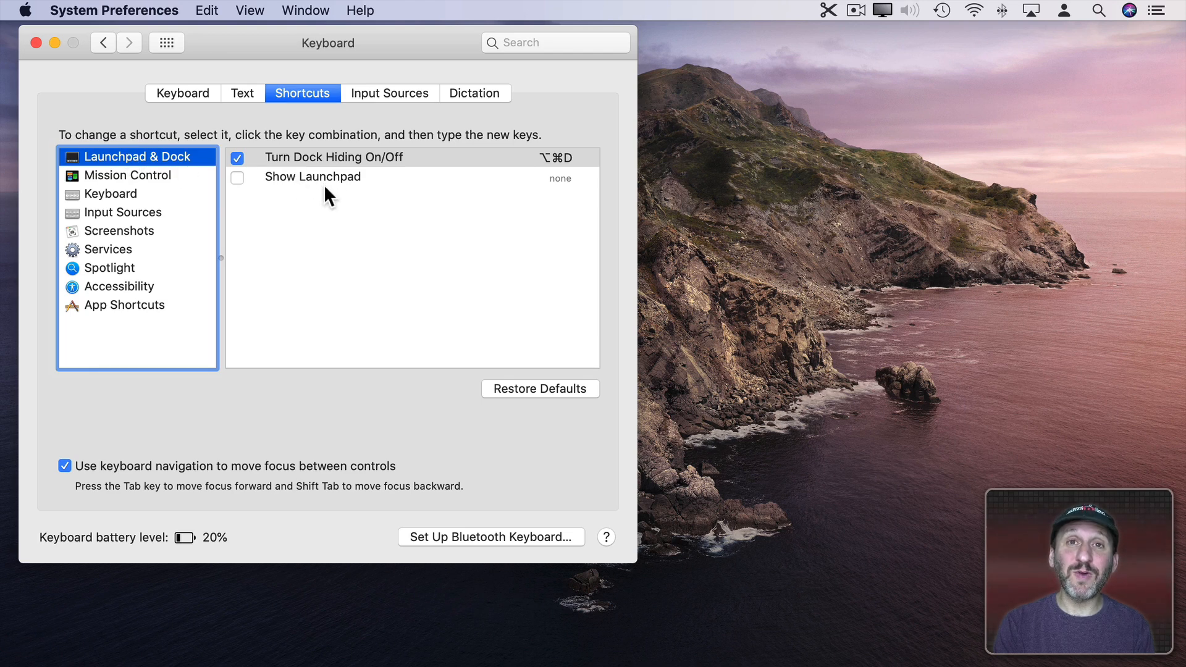
pyautogui.moveTo(316, 188)
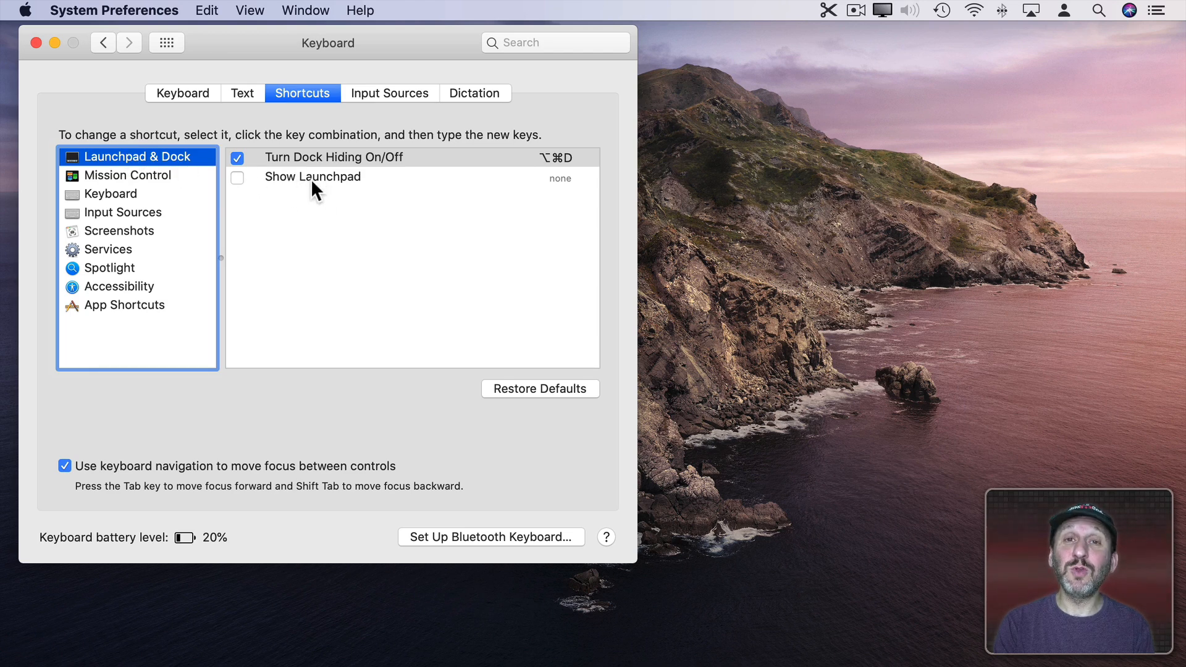
pyautogui.moveTo(162, 645)
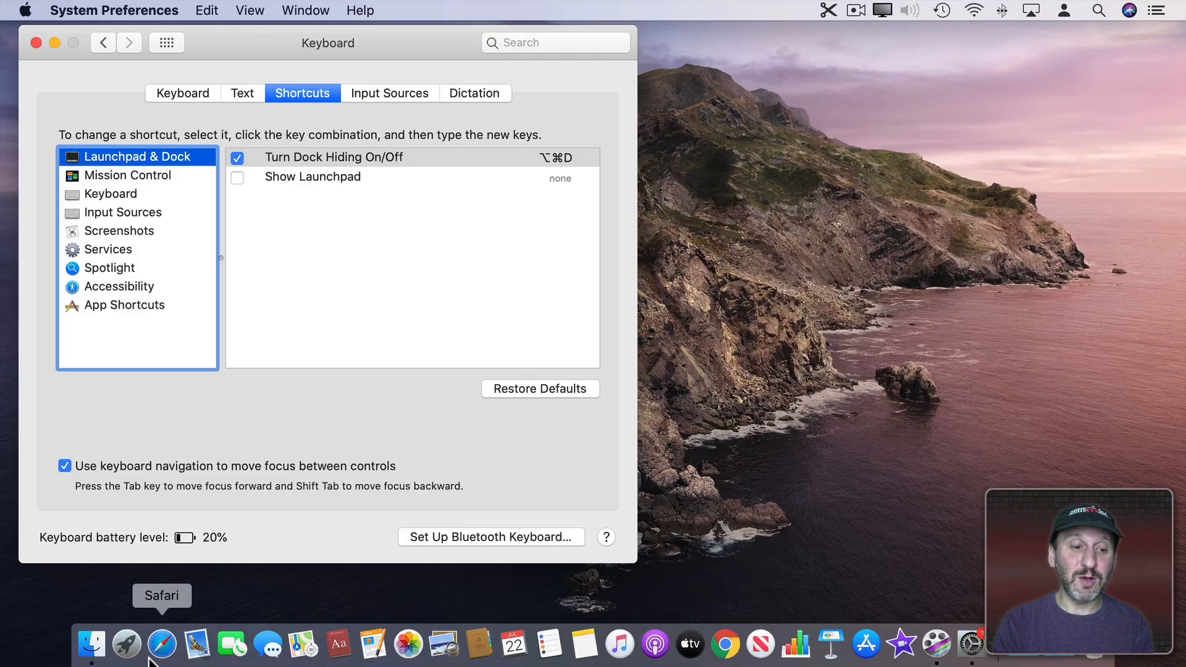
pyautogui.click(126, 645)
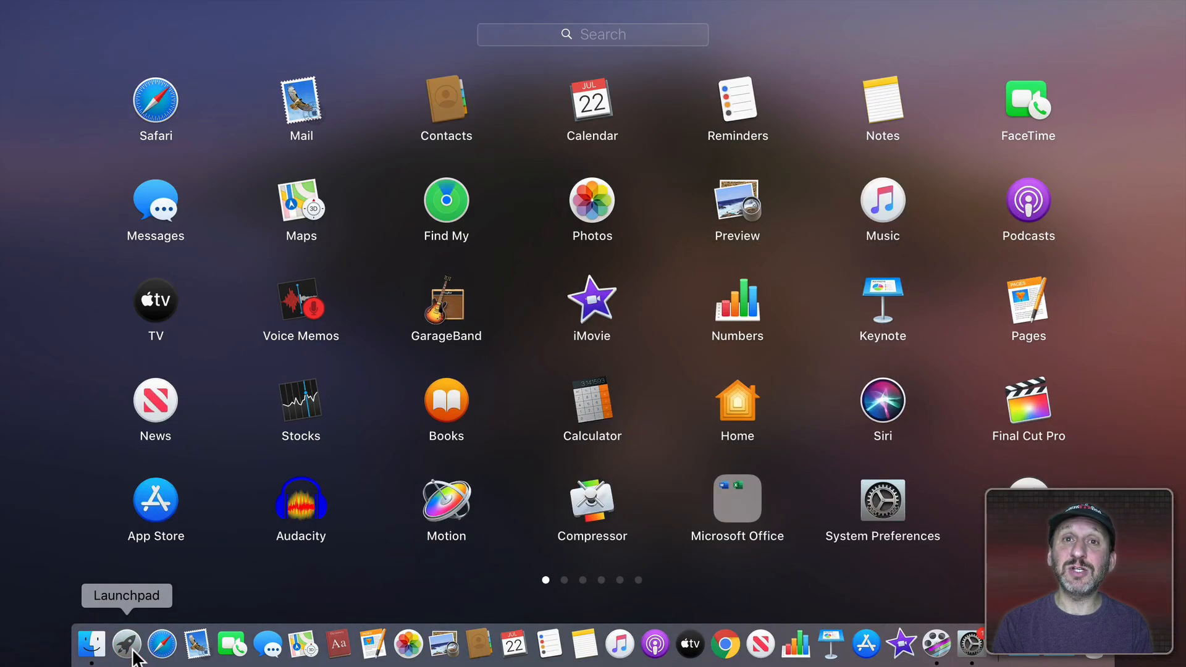
pyautogui.write('calc')
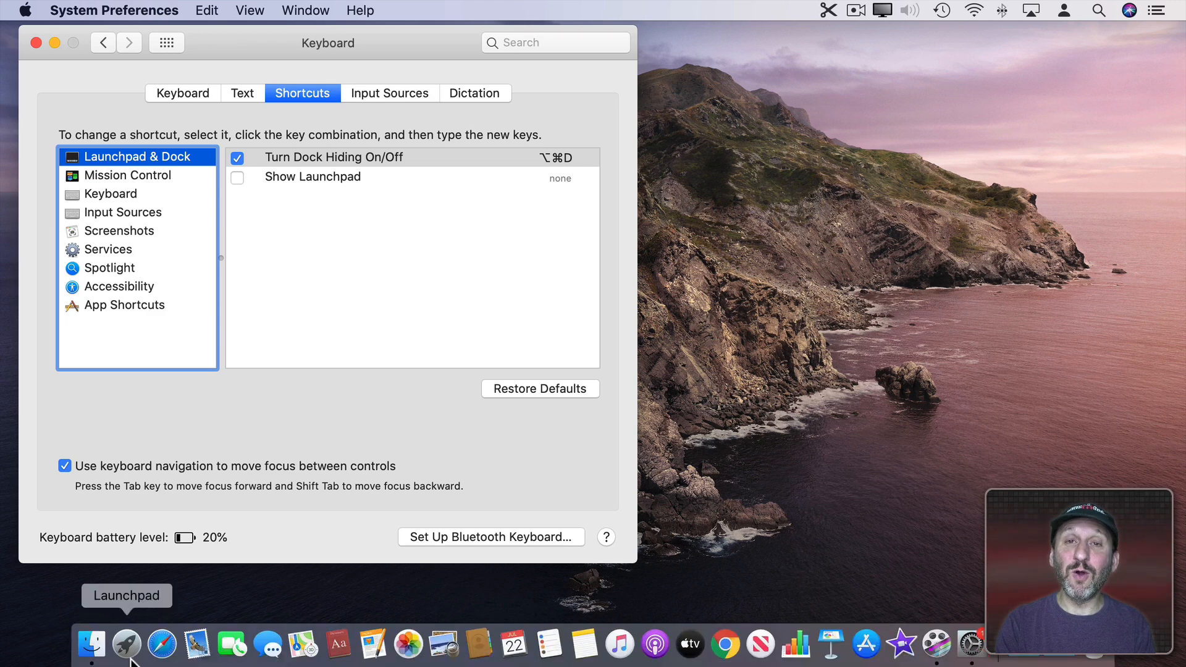
pyautogui.moveTo(242, 208)
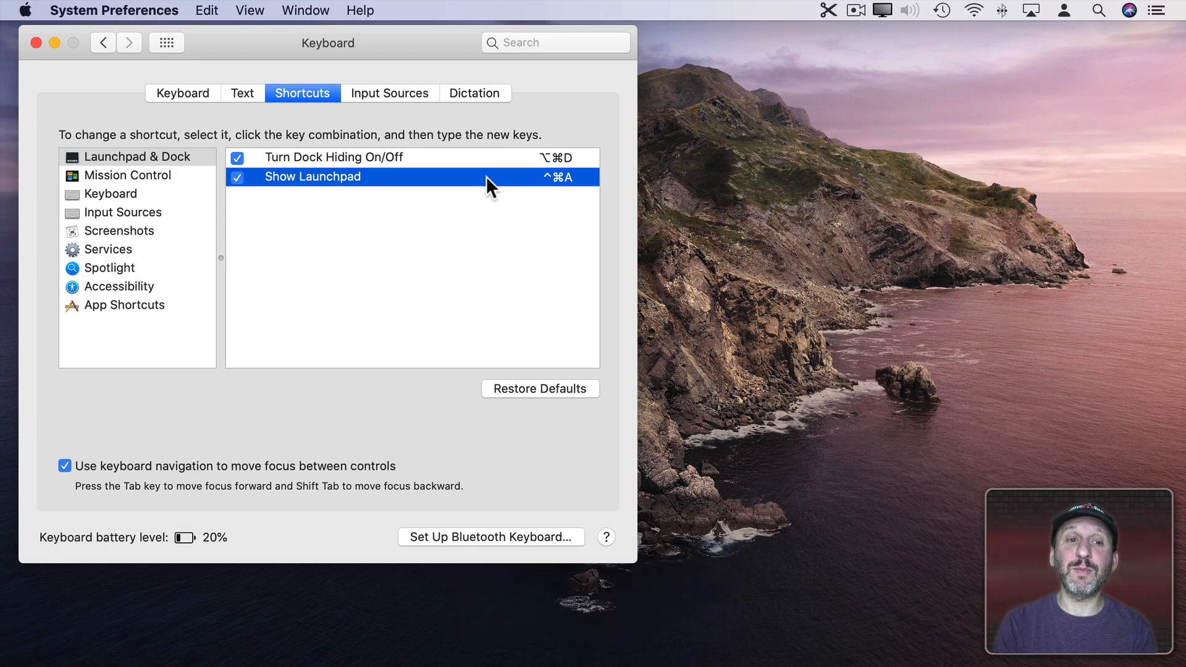
# - Open Launchpad with the Control-Command-A shortcut and type 'cal' into it
pyautogui.press('ctrl+cmd+a')
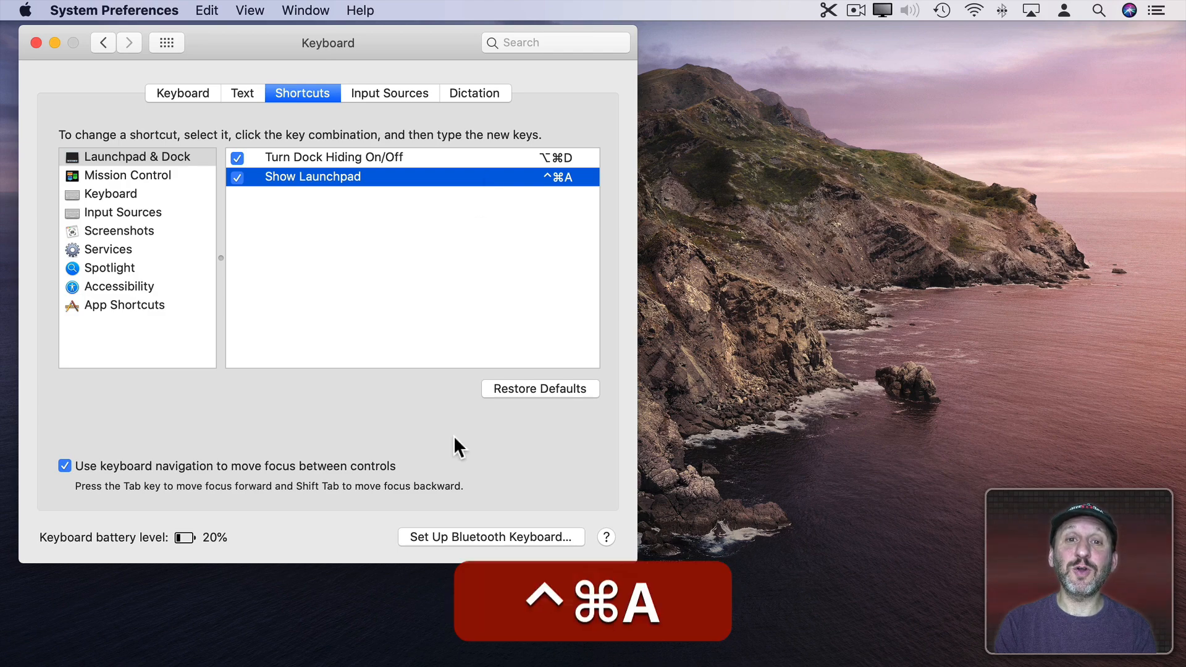
pyautogui.press('ctrl+cmd+a')
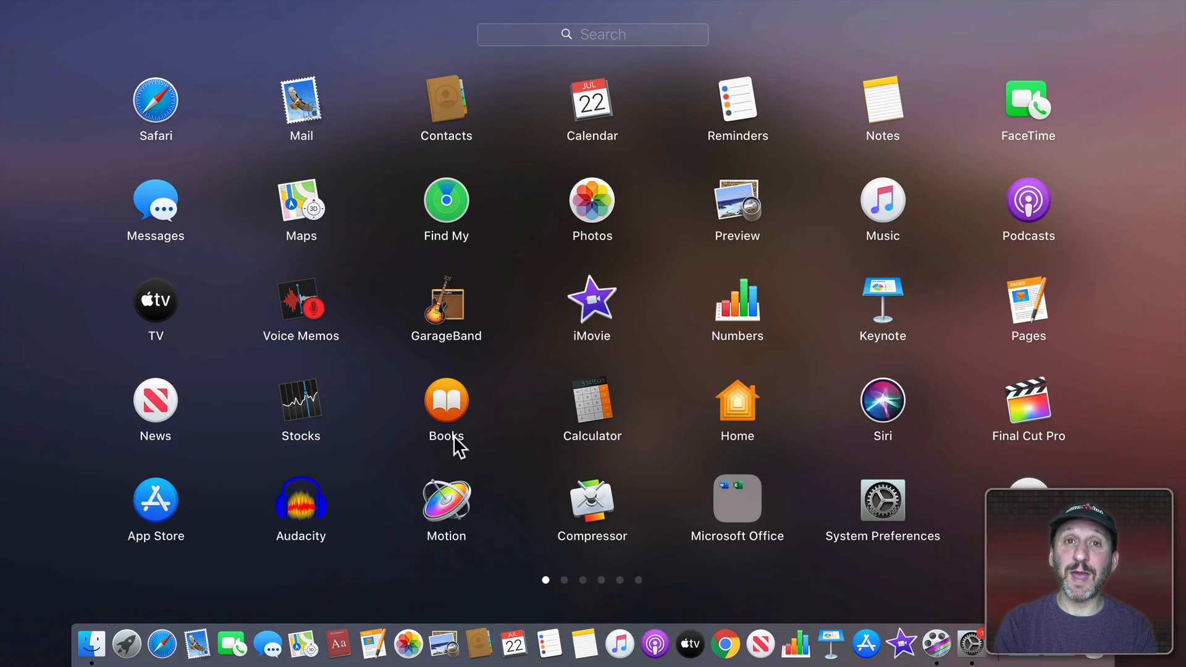
pyautogui.write('cal')
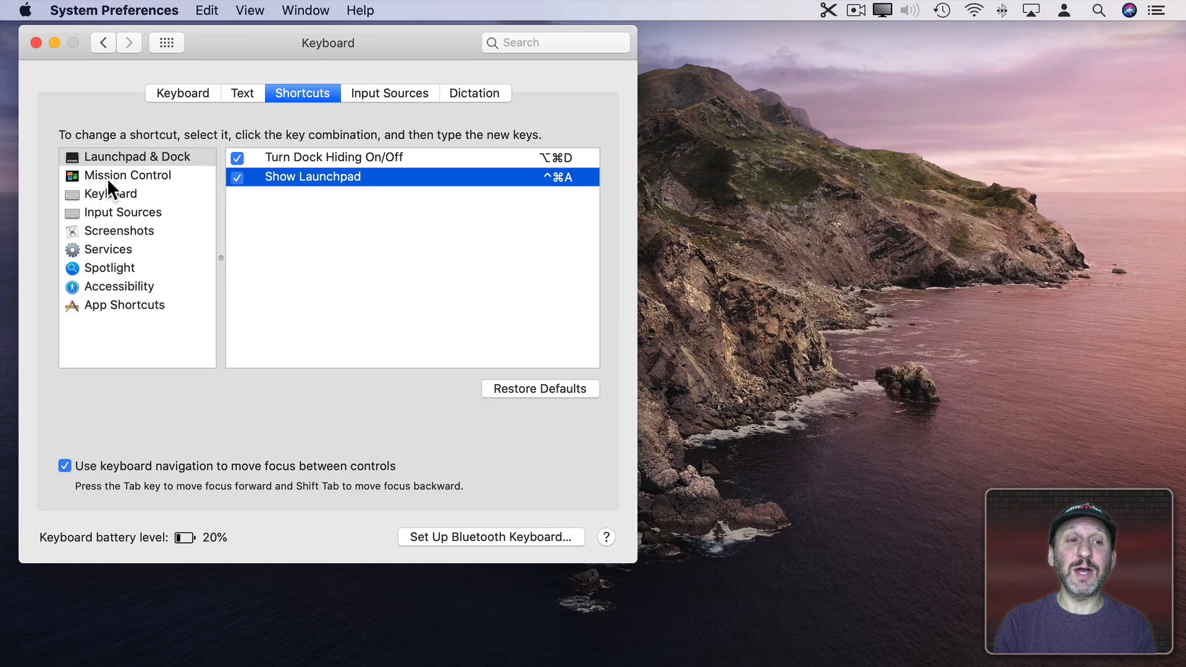
# - Under Mission Control, enable Show Notification Center with the Control-Command-N shortcut
pyautogui.click(128, 174)
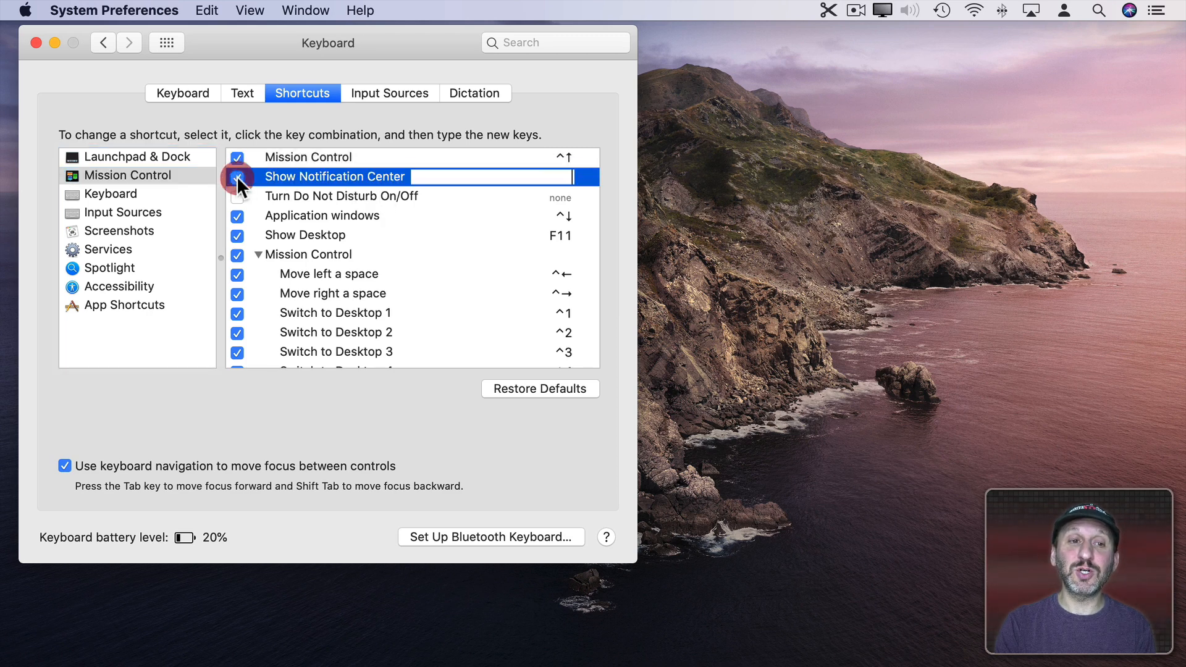
pyautogui.click(237, 196)
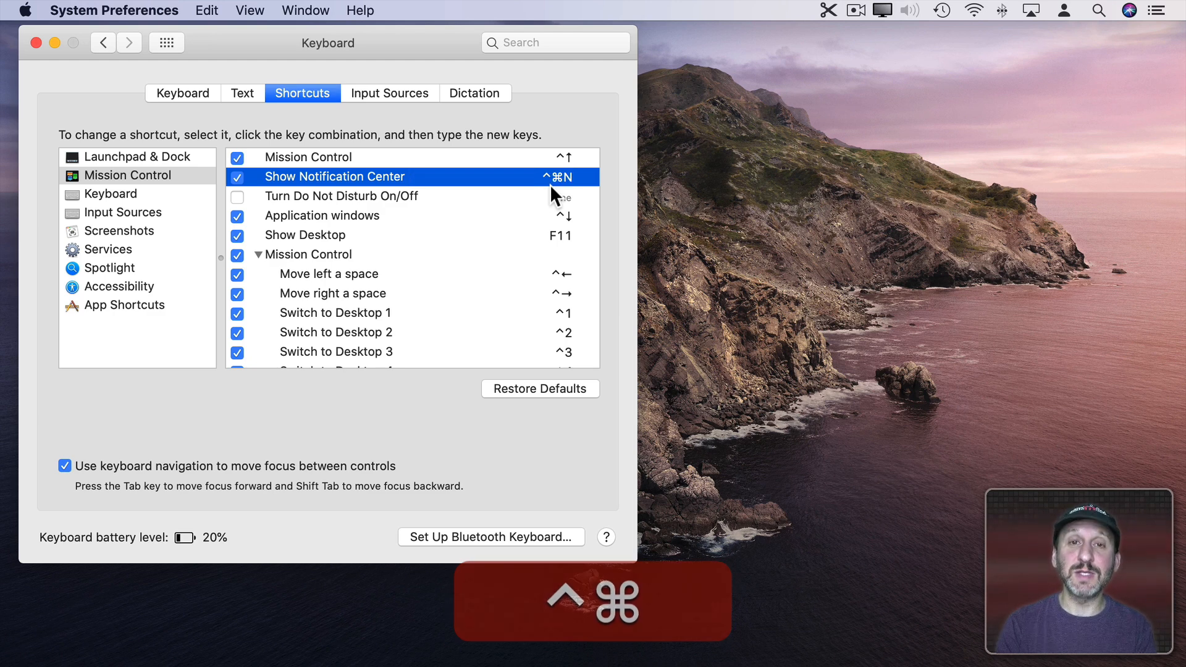
pyautogui.press('ctrl+cmd+n')
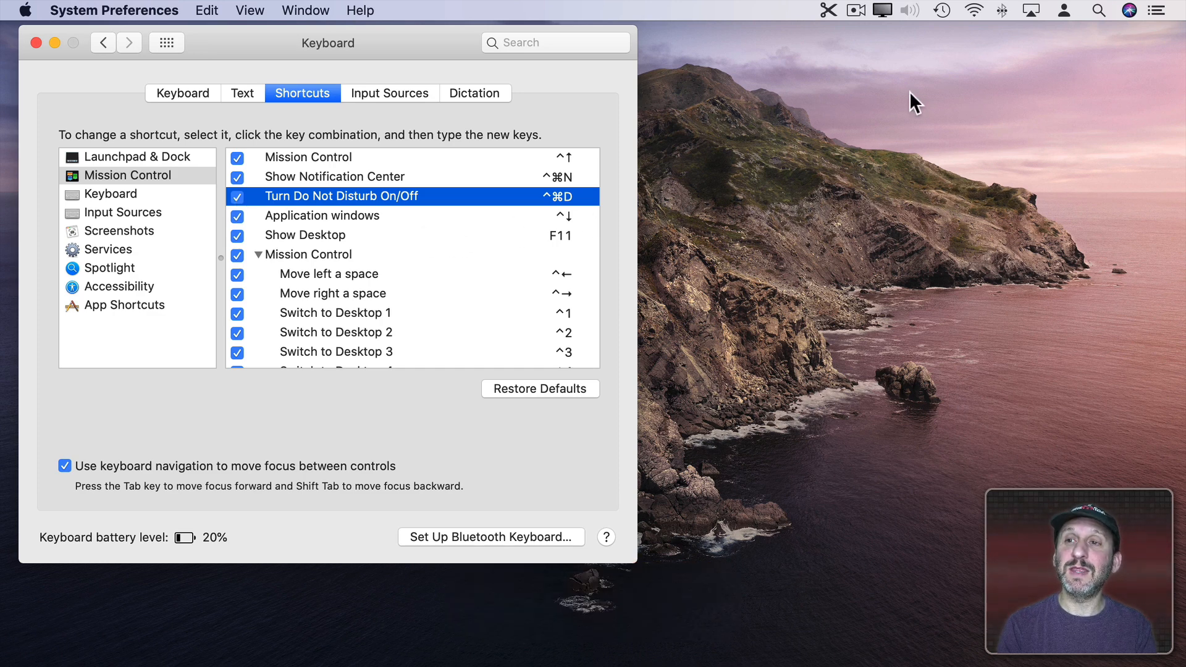
pyautogui.moveTo(1135, 63)
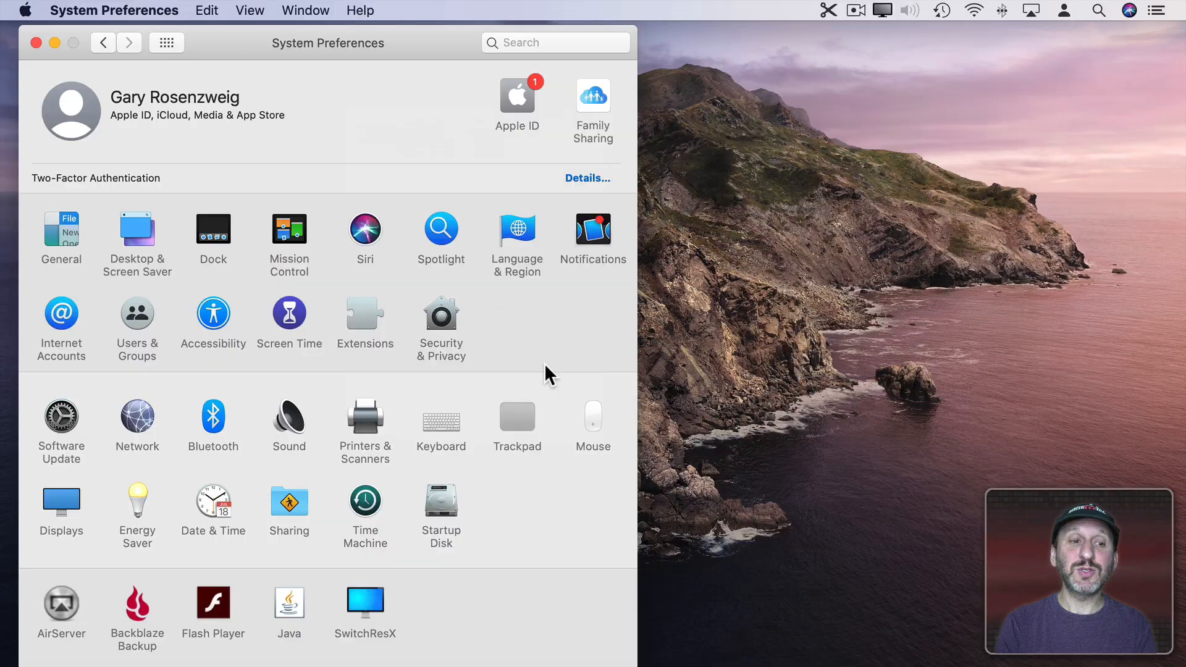
# - Turn on the Notification Center two-finger swipe gesture in Trackpad settings
pyautogui.click(517, 416)
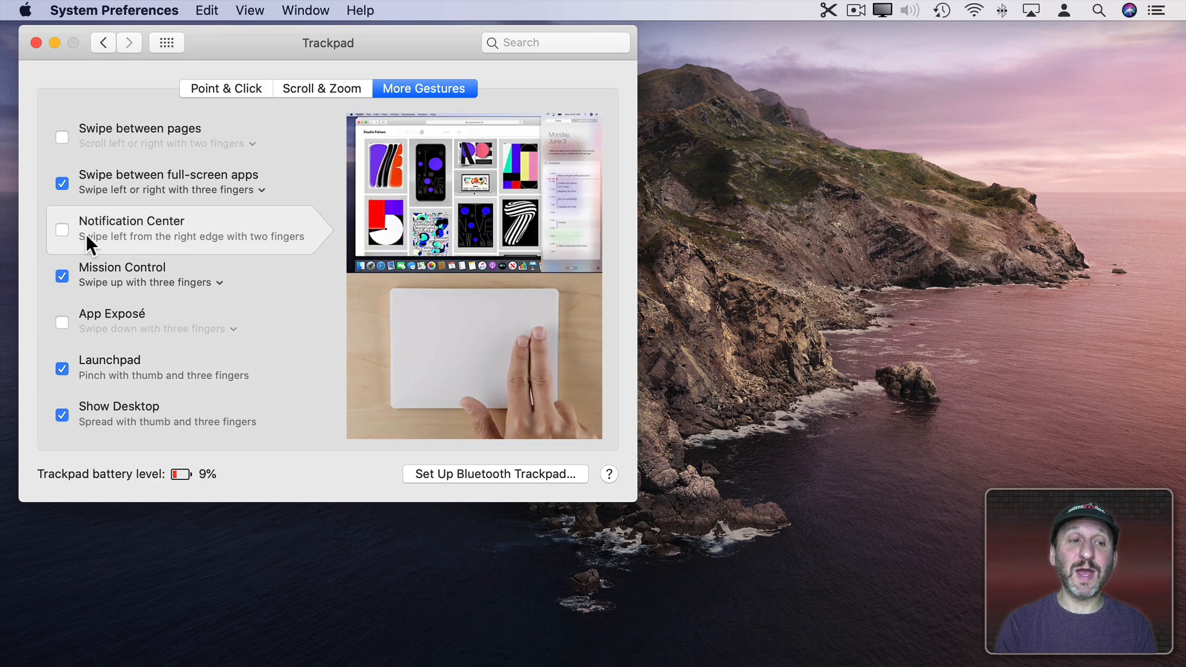
pyautogui.click(62, 230)
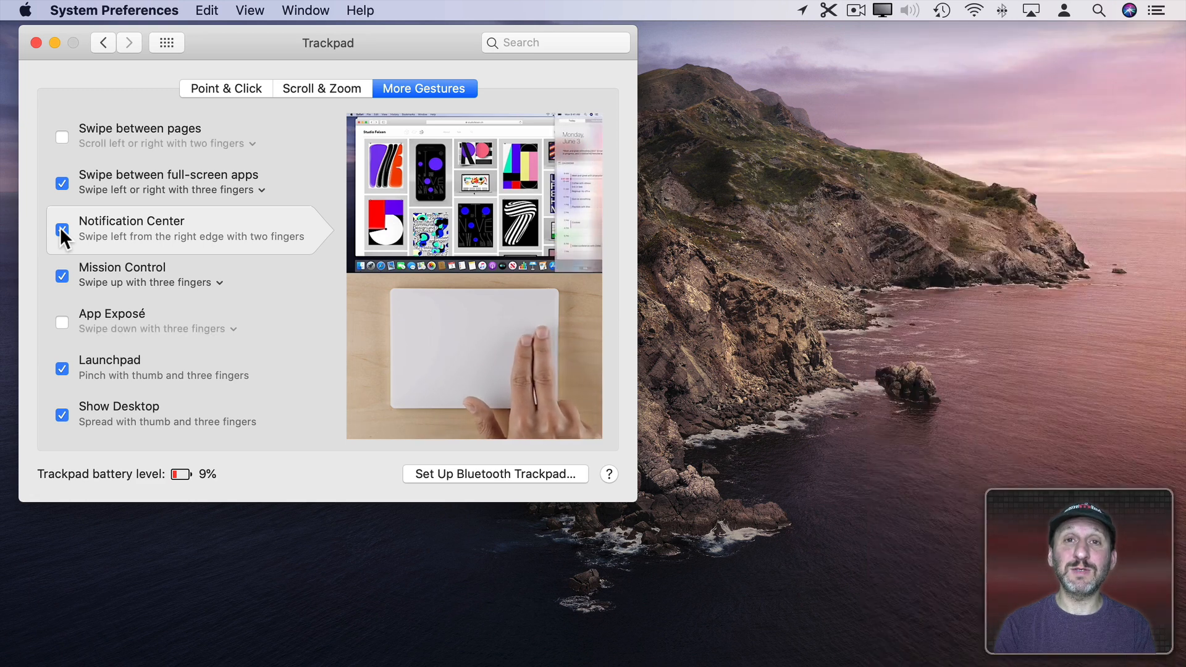
# - Turn the swipe gesture back off, switch on Do Not Disturb, and return to Show All
pyautogui.click(61, 229)
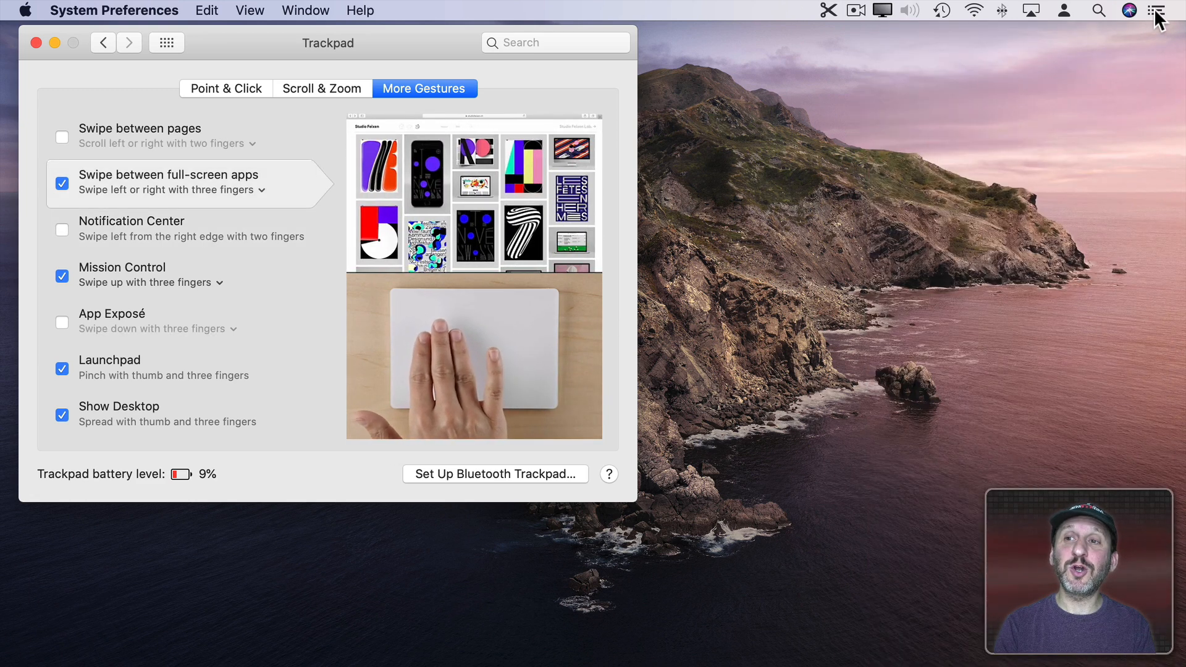
pyautogui.click(1171, 11)
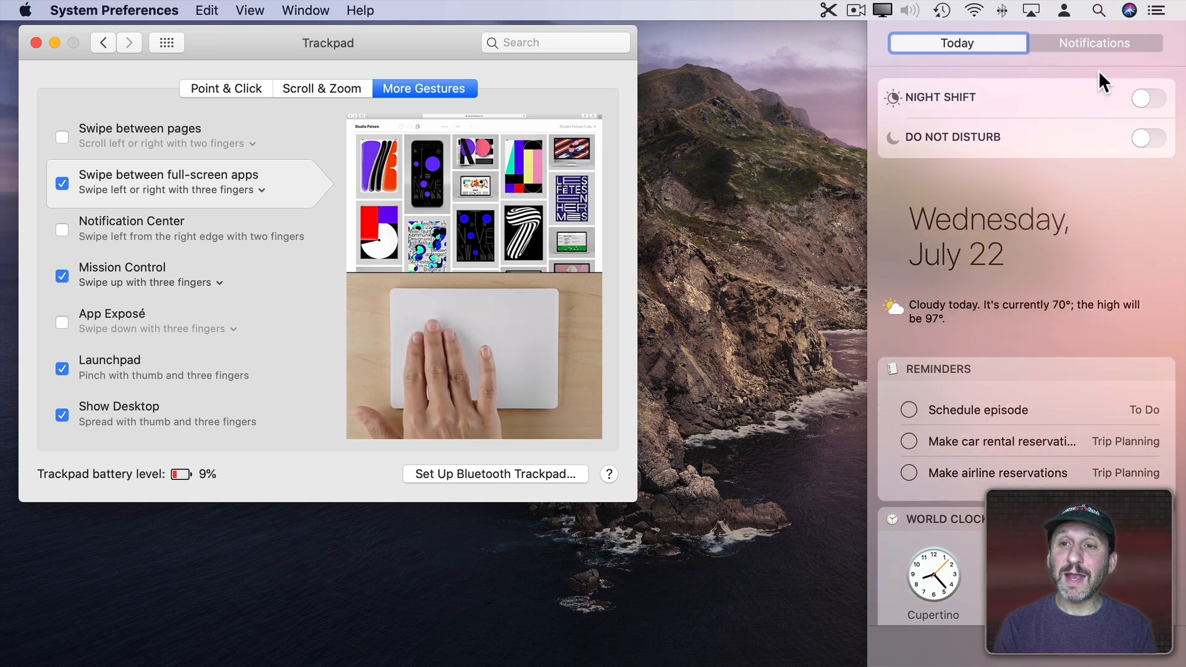
pyautogui.click(1147, 138)
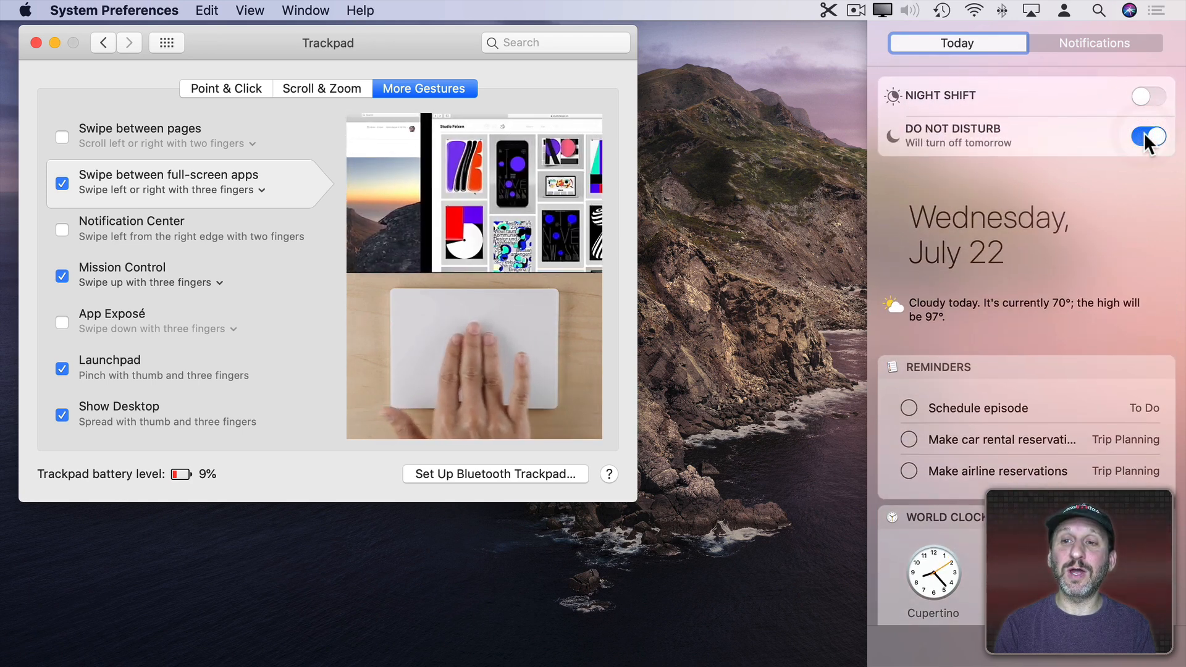
pyautogui.click(1157, 13)
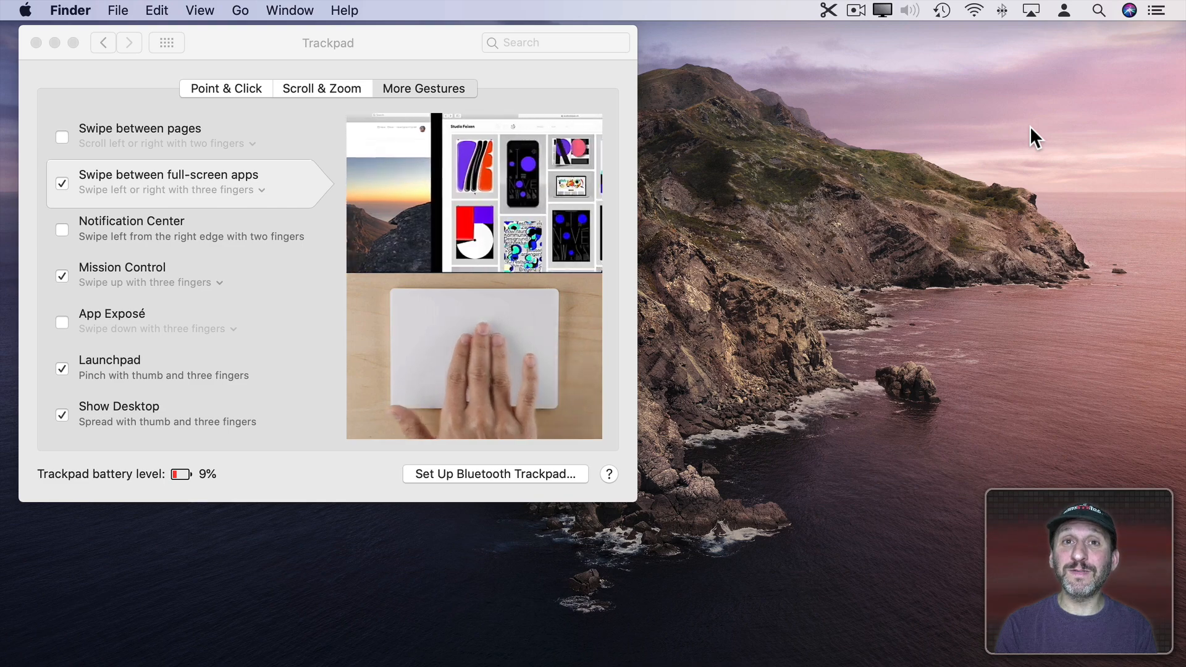
pyautogui.click(103, 43)
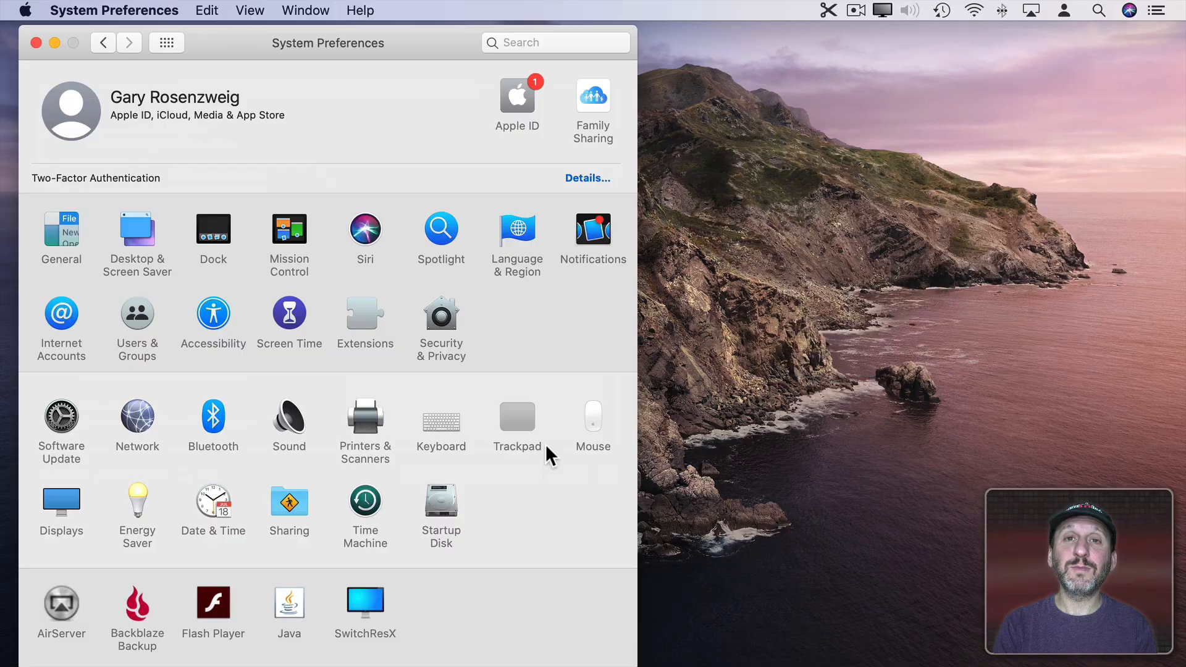
pyautogui.moveTo(289, 238)
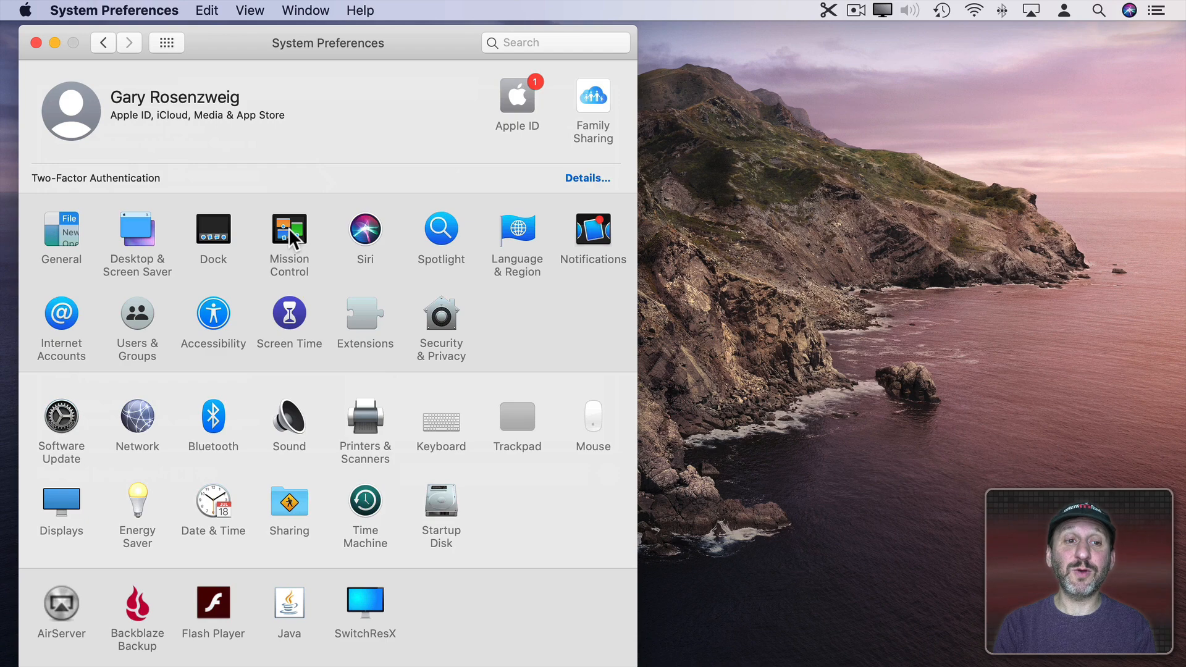
# - Open Mission Control's Hot Corners settings to view the corner actions
pyautogui.click(288, 229)
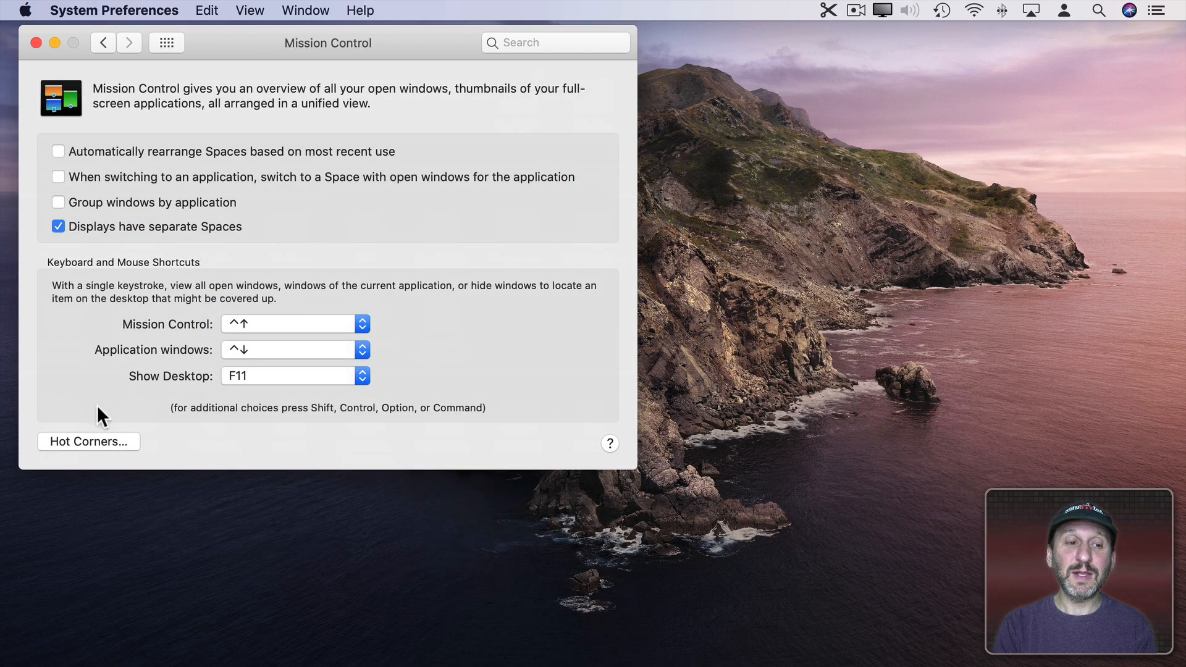
pyautogui.click(88, 442)
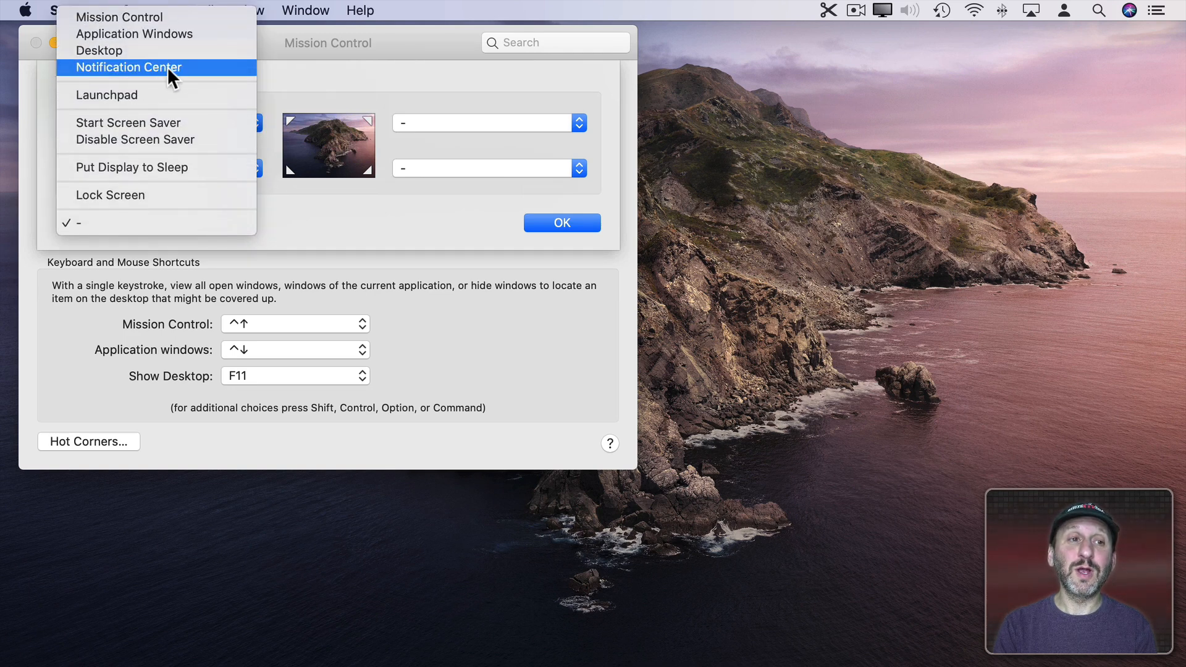
pyautogui.moveTo(180, 94)
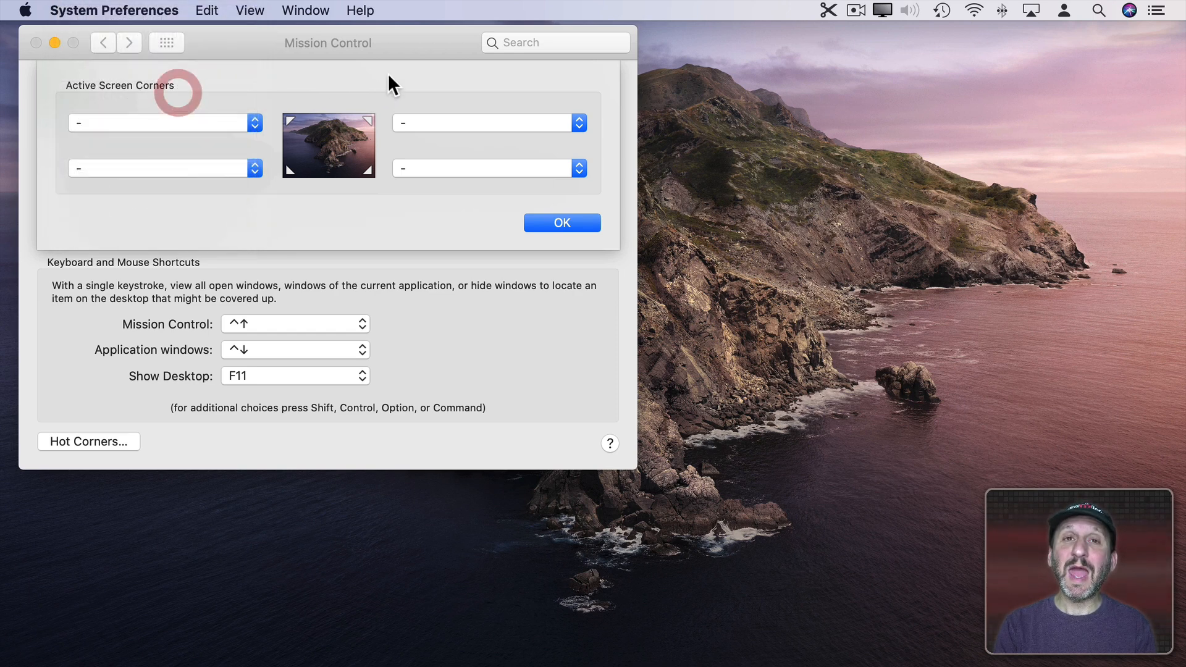
pyautogui.moveTo(508, 135)
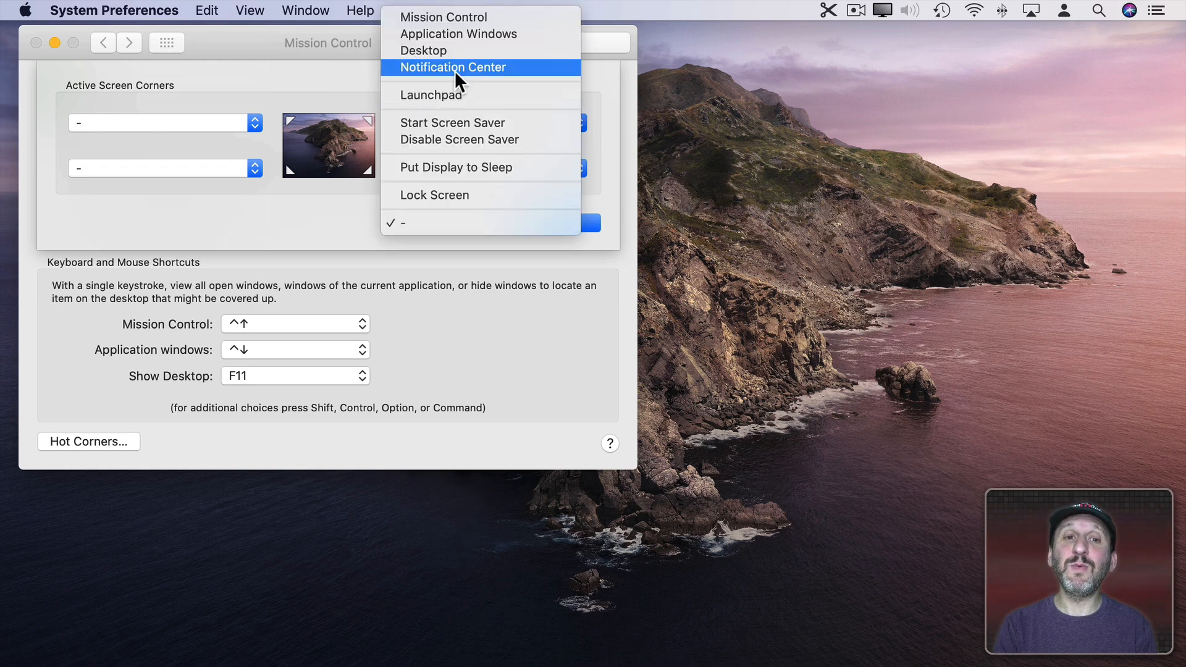
pyautogui.moveTo(461, 95)
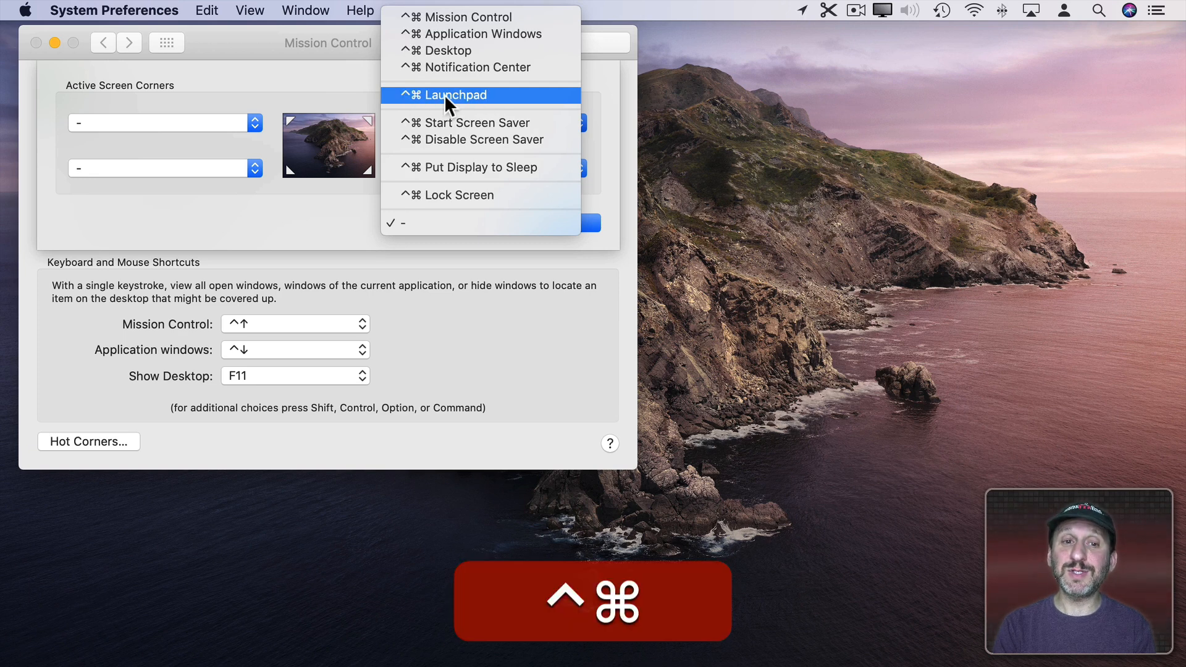
# - Assign Control-Command-held Launchpad to the top-right hot corner and confirm it
pyautogui.click(453, 95)
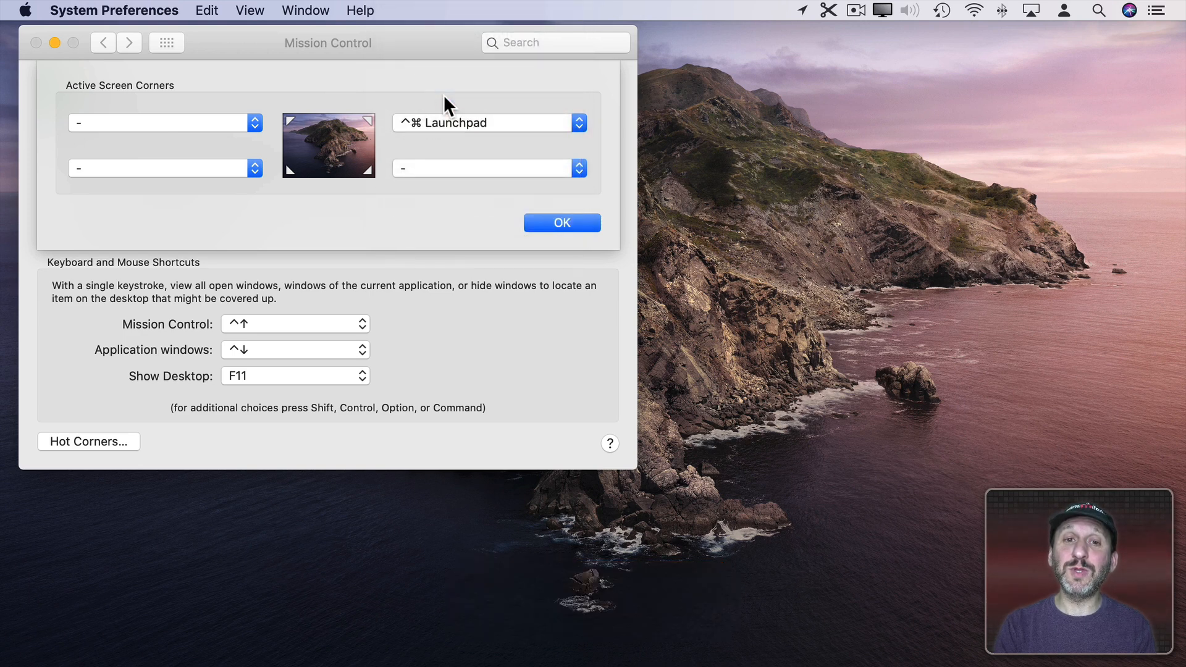
pyautogui.moveTo(1139, 31)
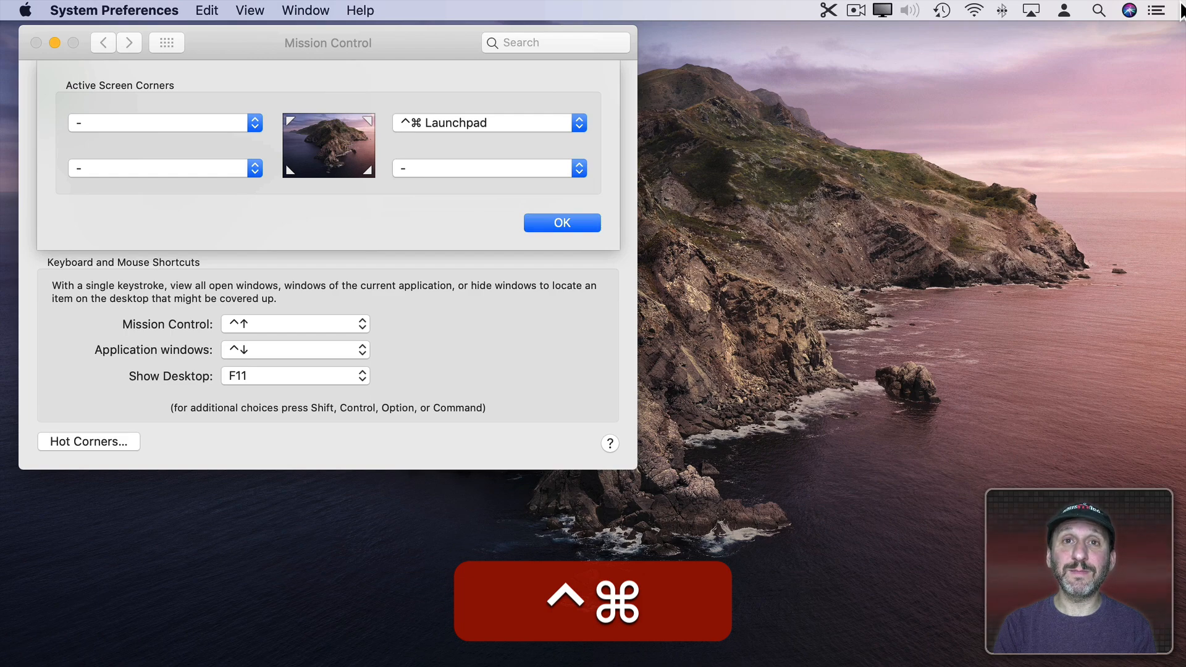
pyautogui.click(166, 42)
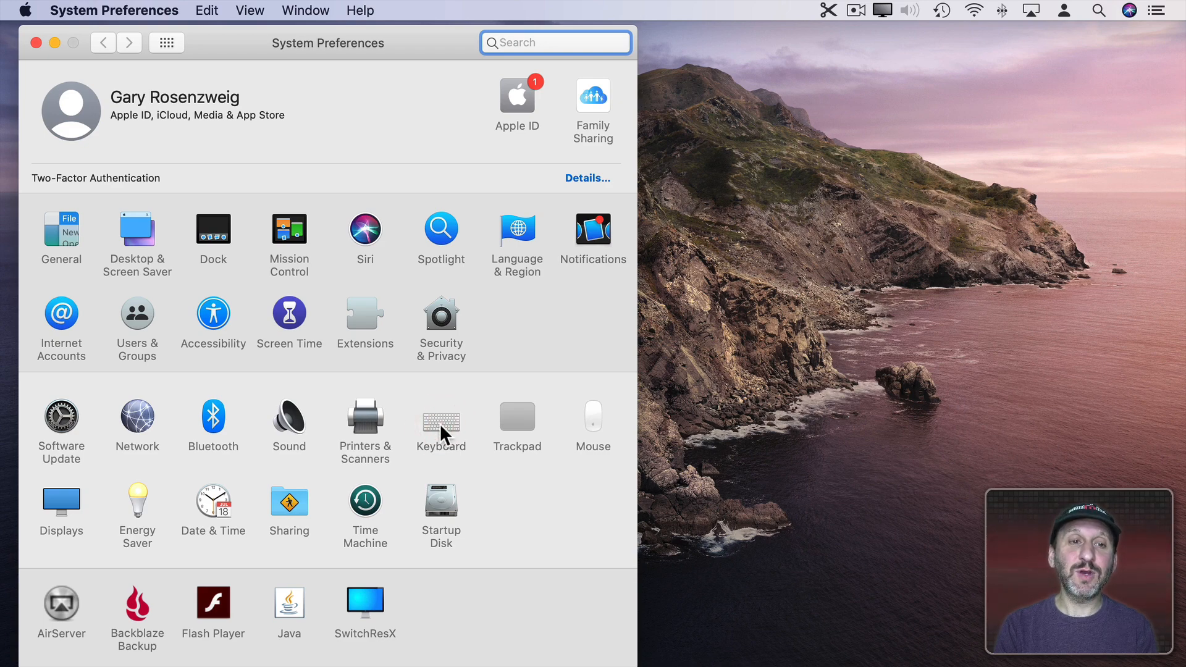
# - Browse Keyboard's Services shortcuts, selecting New Terminal at Folder, then Look Up in Dictionary
pyautogui.click(441, 418)
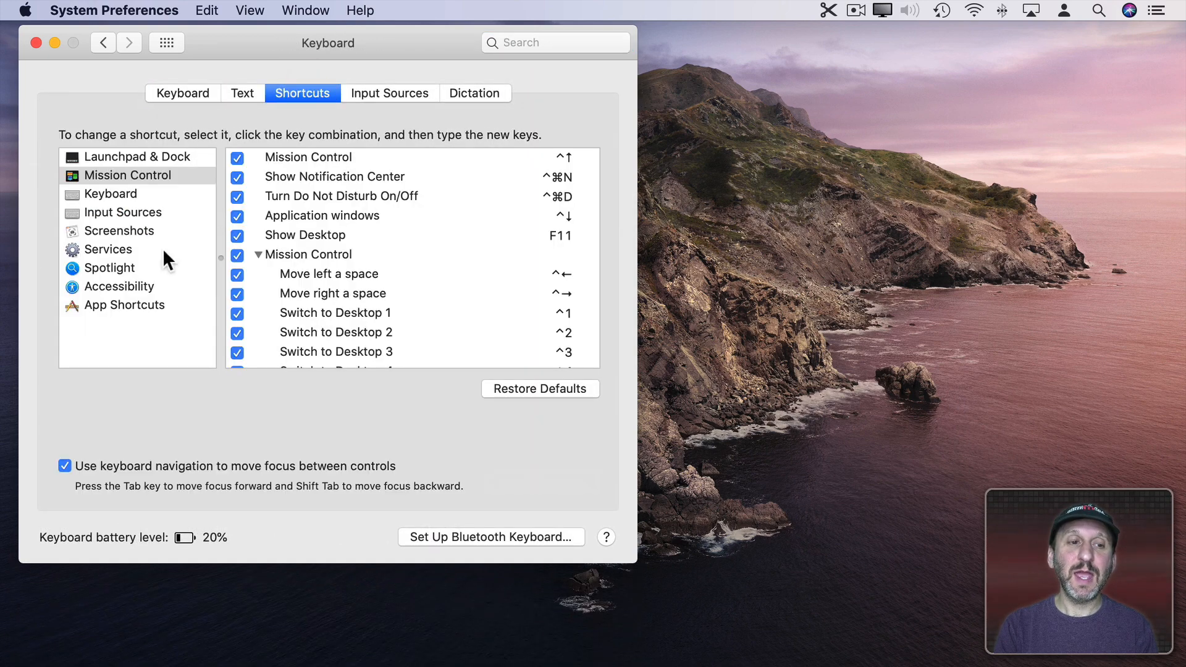
pyautogui.click(110, 249)
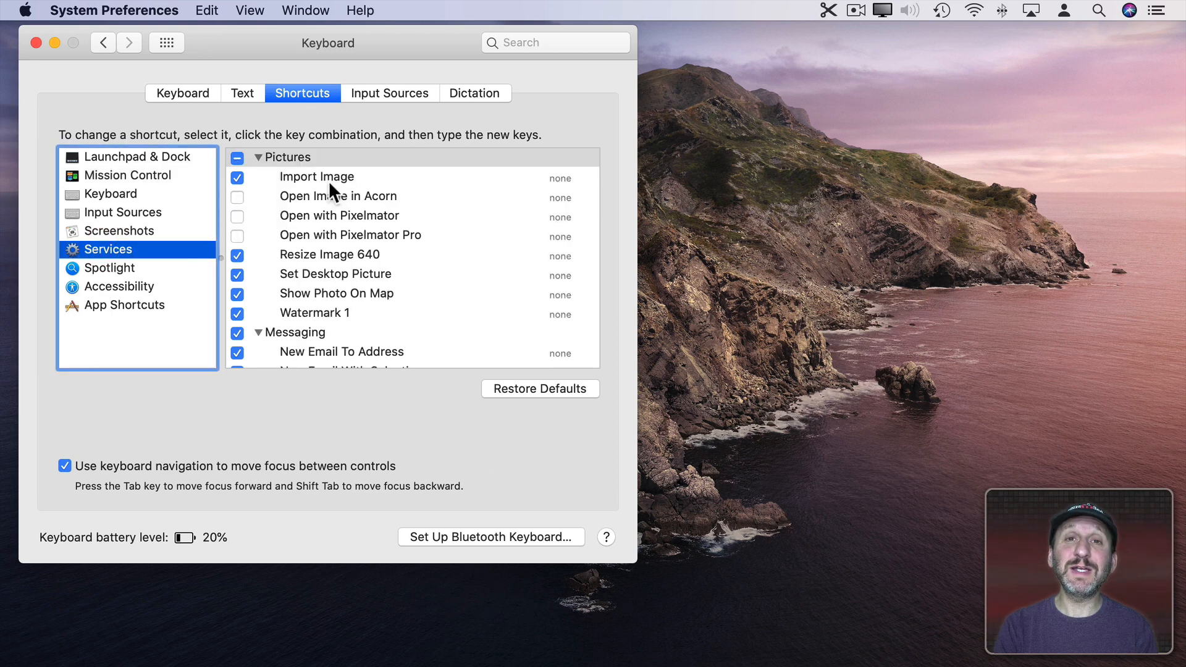
pyautogui.moveTo(509, 214)
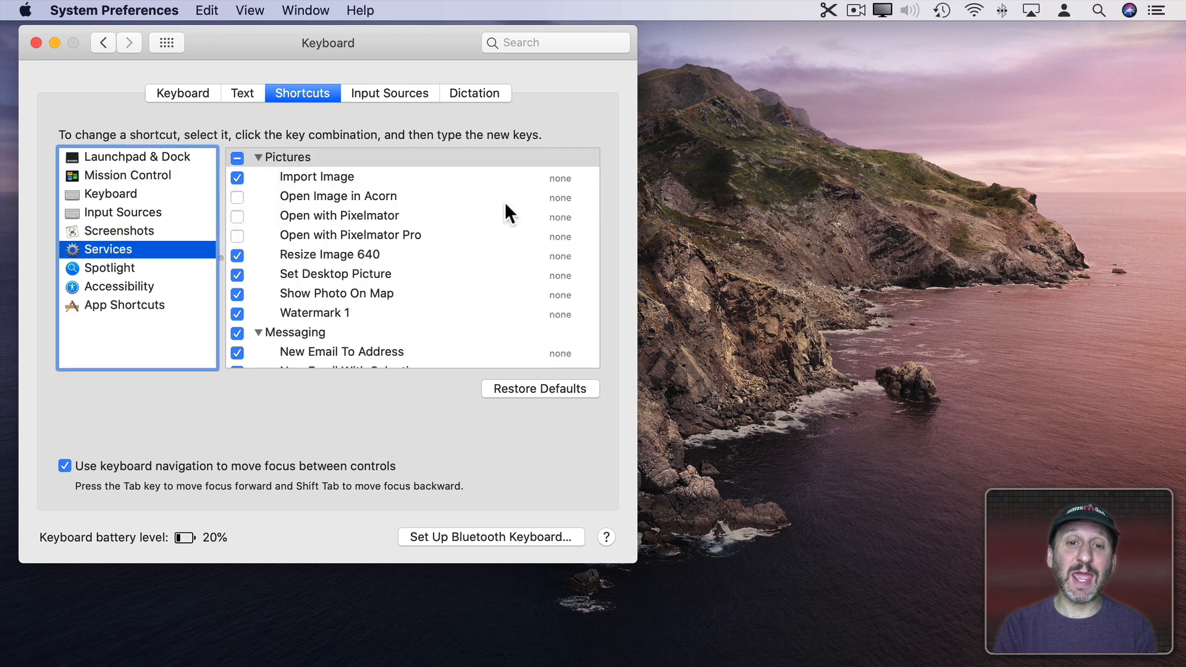
pyautogui.moveTo(509, 260)
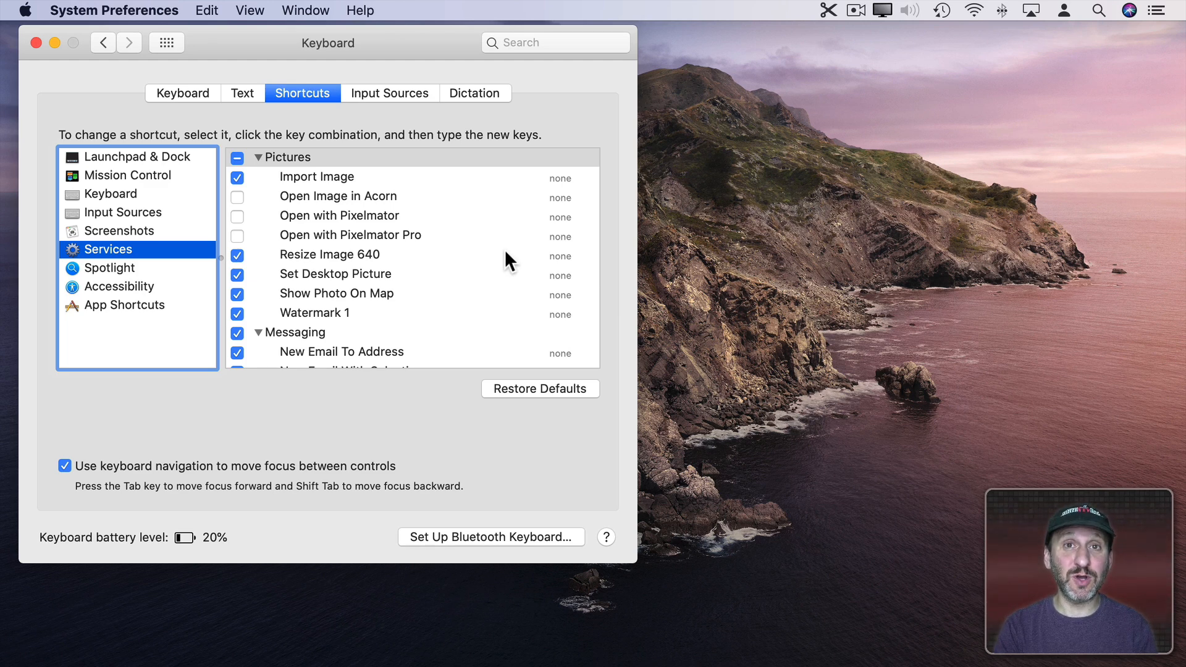
pyautogui.moveTo(432, 294)
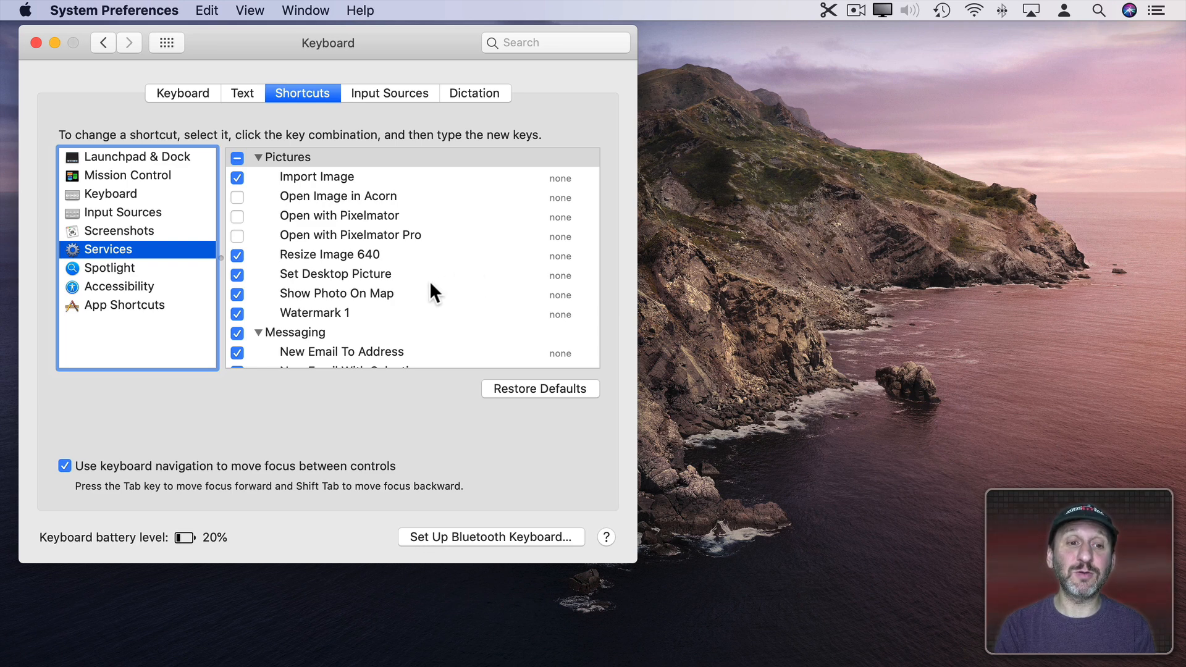
pyautogui.scroll(-3)
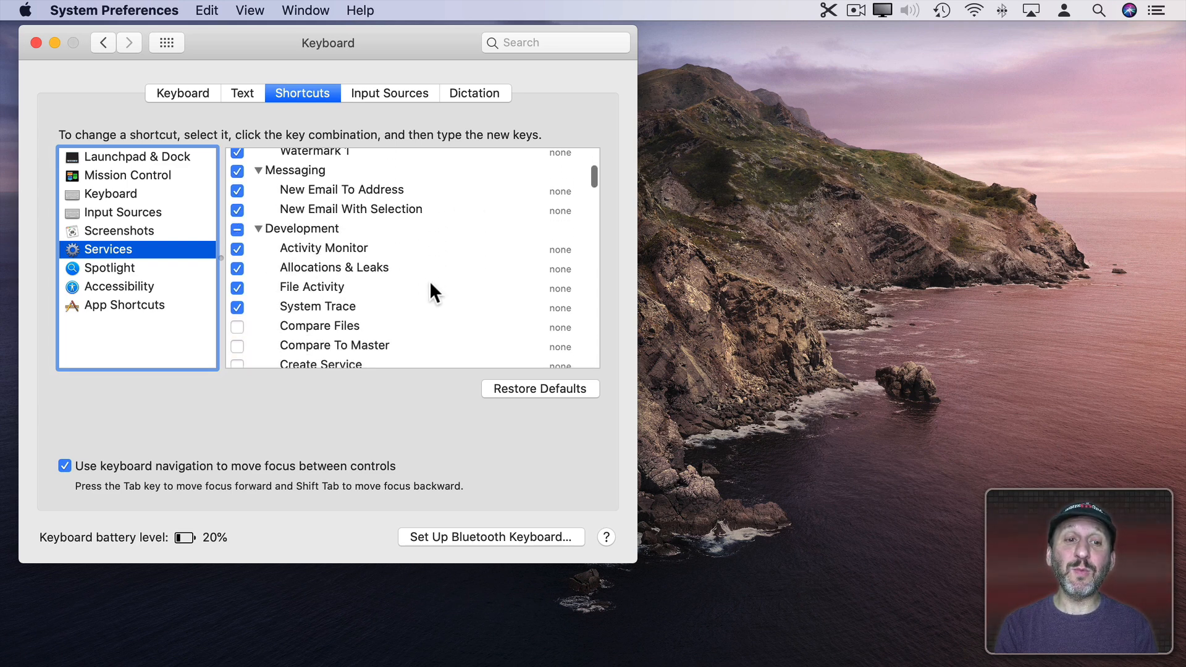
pyautogui.scroll(-3)
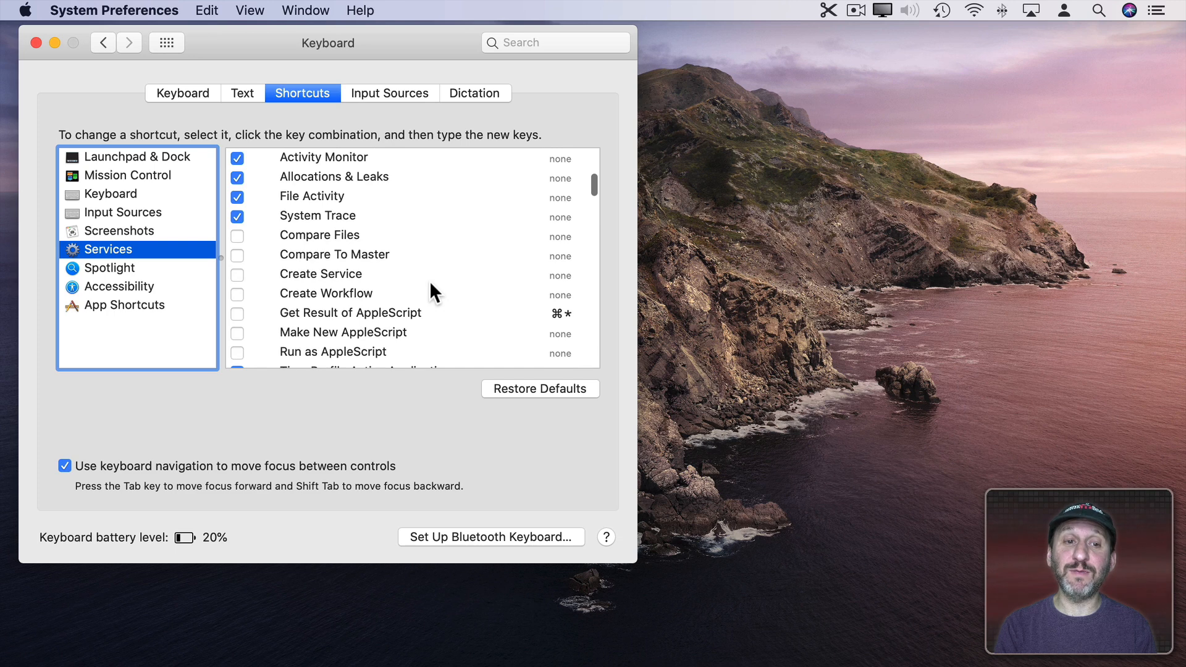
pyautogui.click(344, 255)
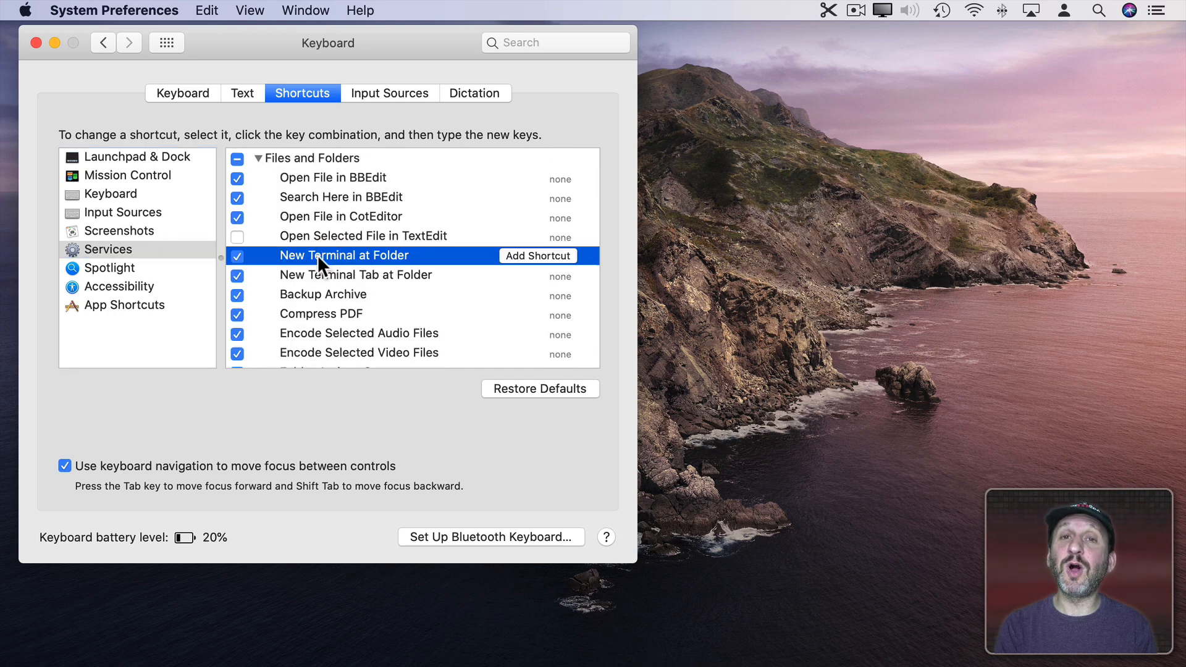
pyautogui.moveTo(526, 267)
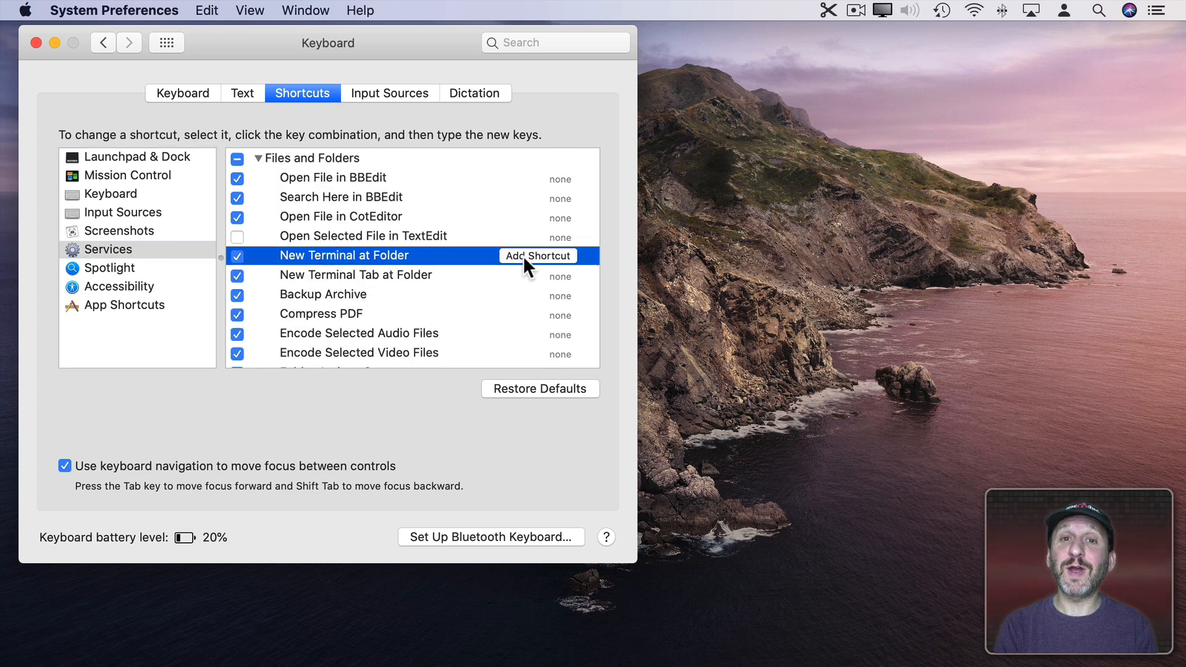
pyautogui.scroll(-3)
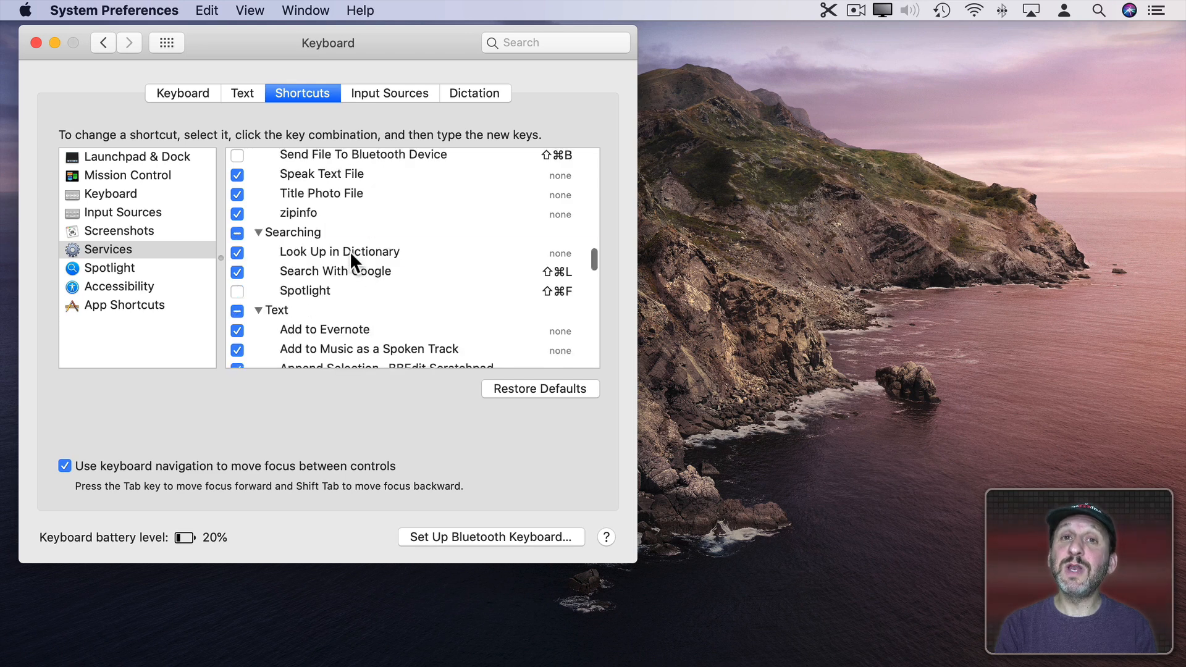
pyautogui.click(339, 251)
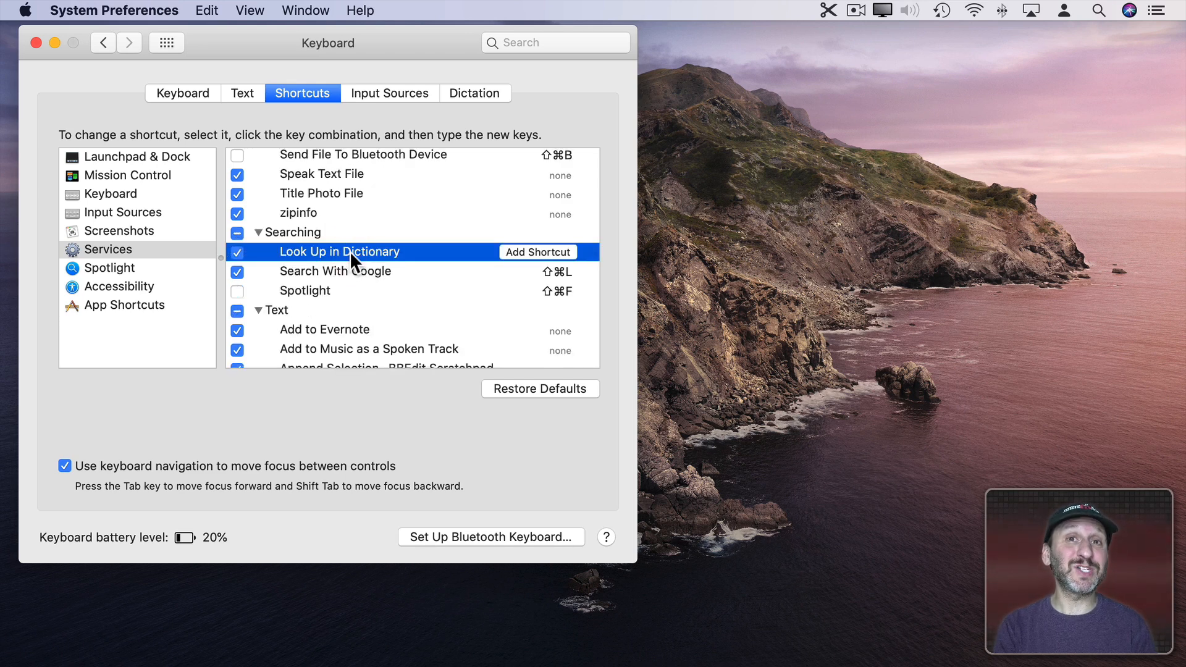